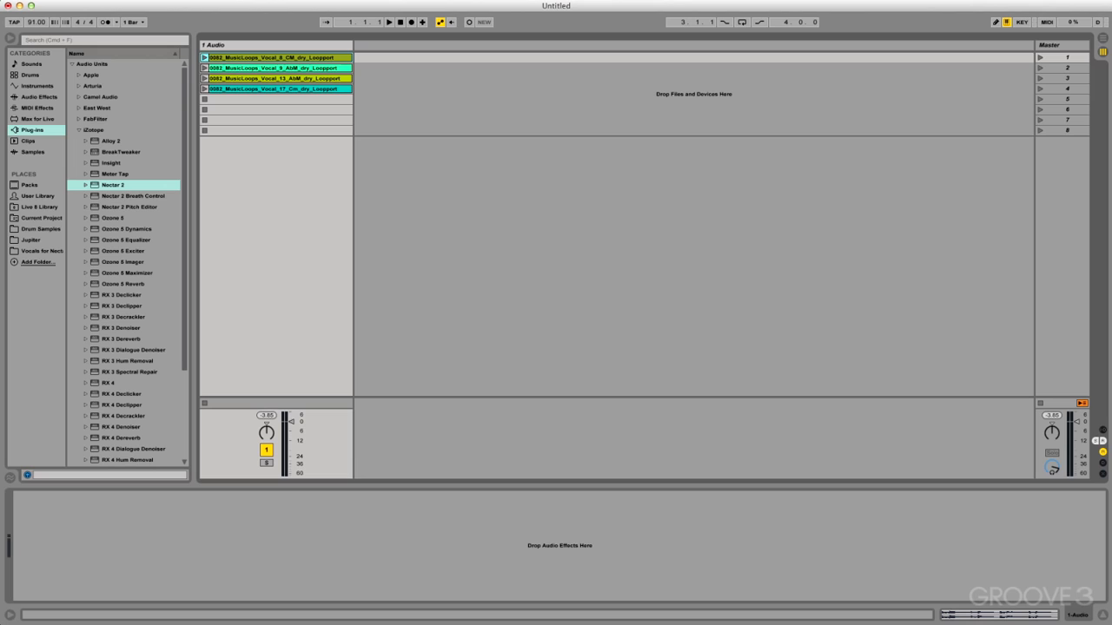
- Load Nectar 2 onto the audio track and authorize its license
click(276, 91)
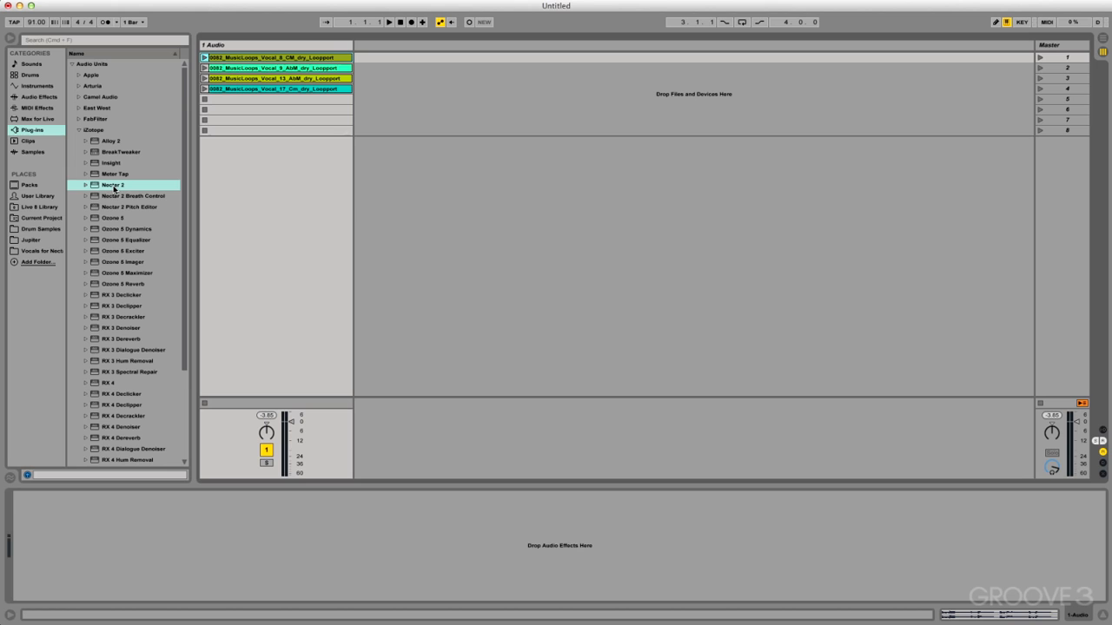
double_click(115, 184)
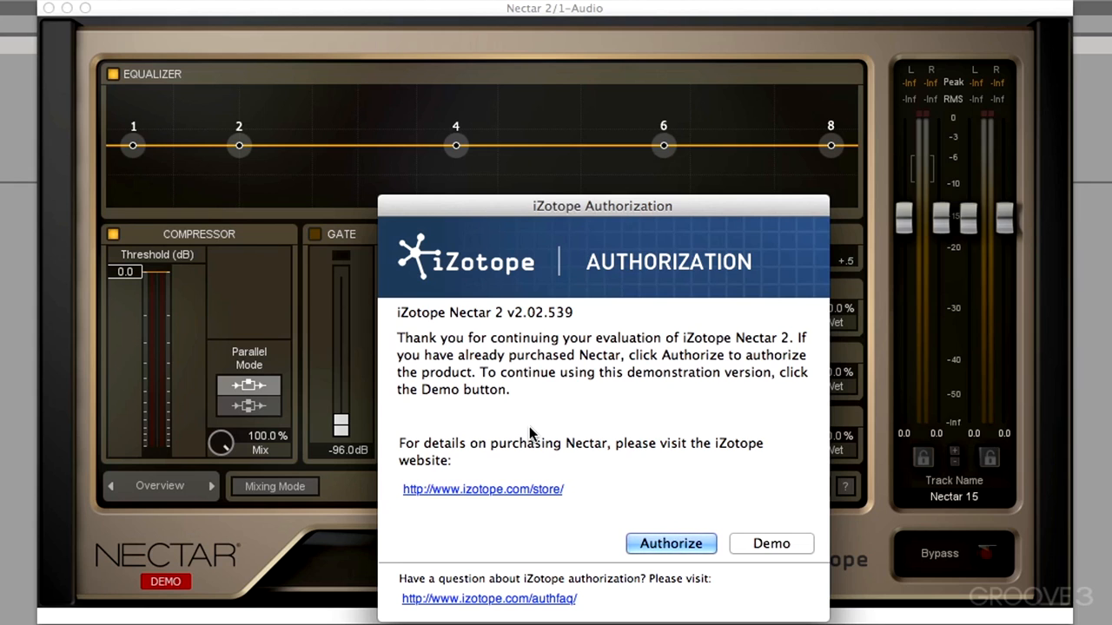
click(670, 542)
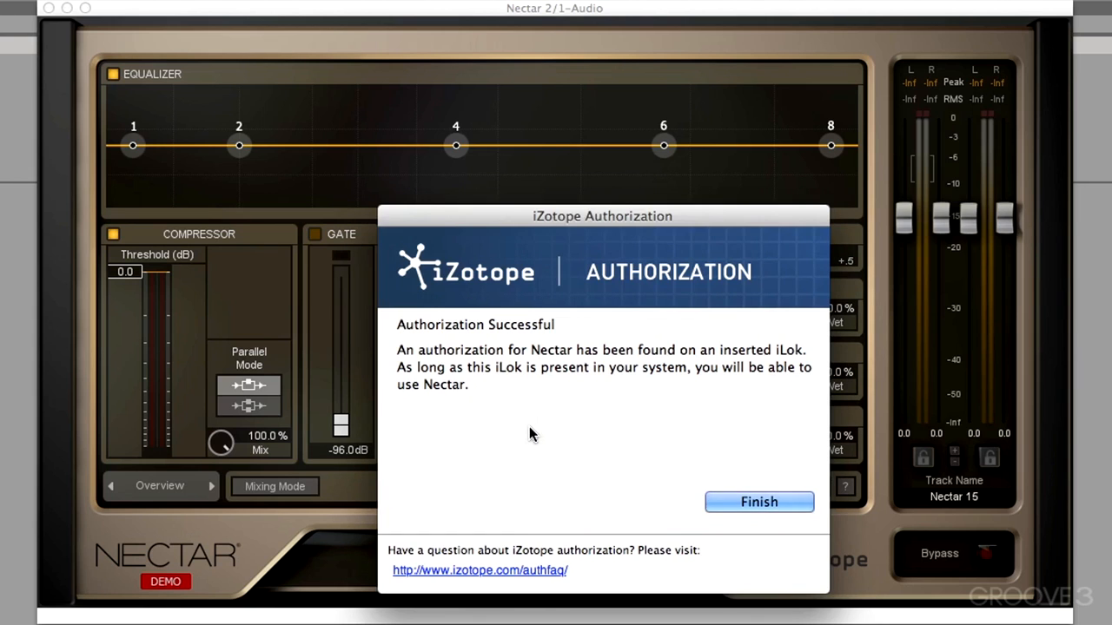
click(759, 502)
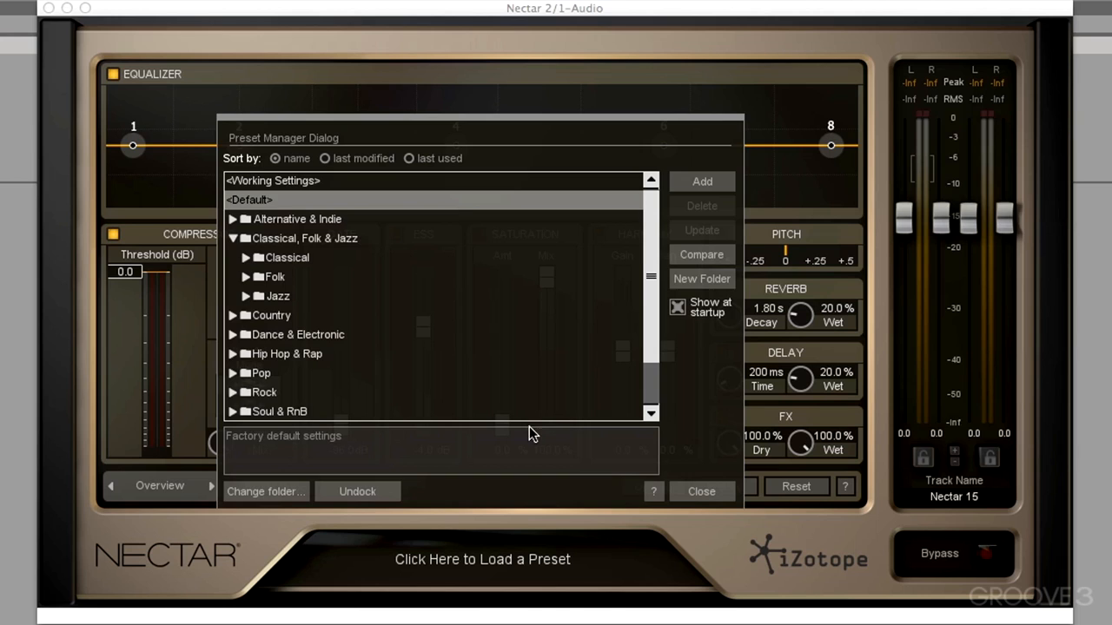
- Close the preset manager to reveal the full module overview at default settings
click(702, 490)
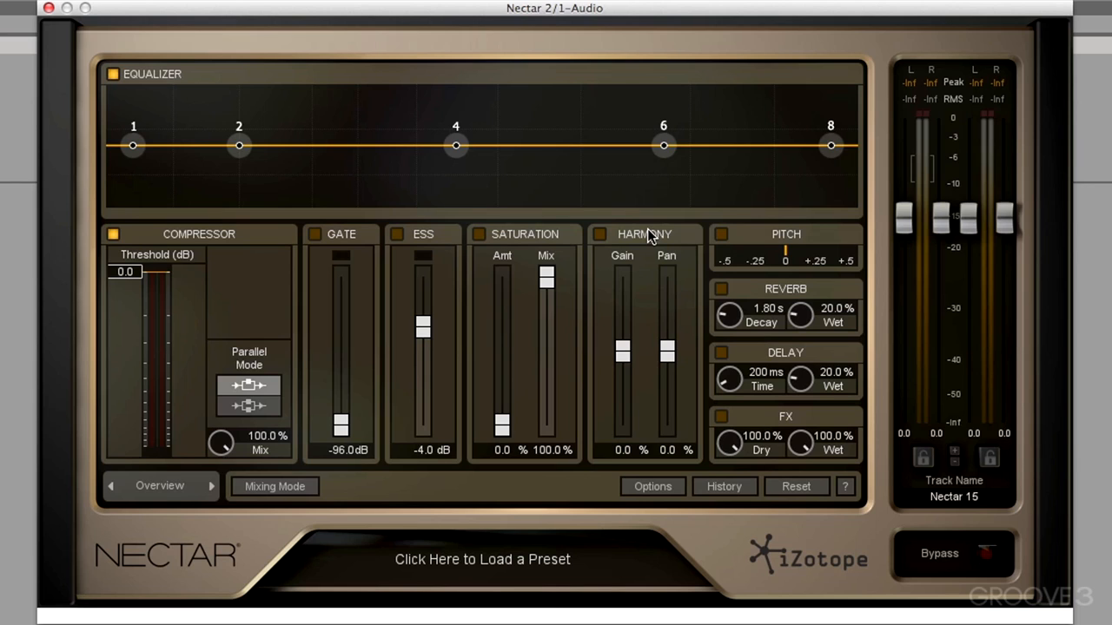
mouse_move(59, 128)
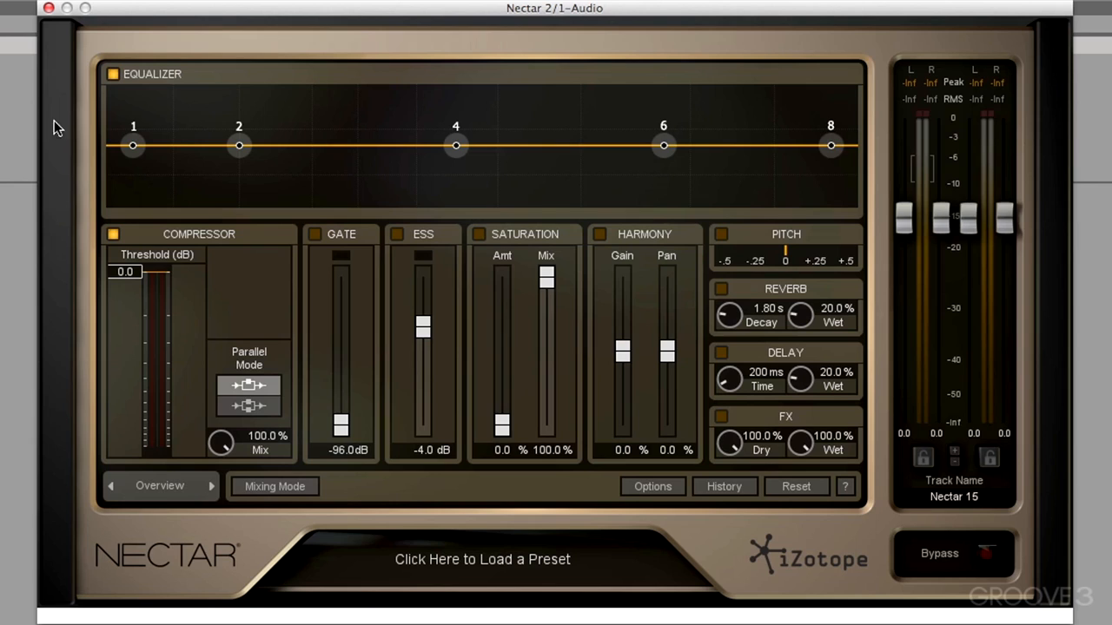
mouse_move(234, 89)
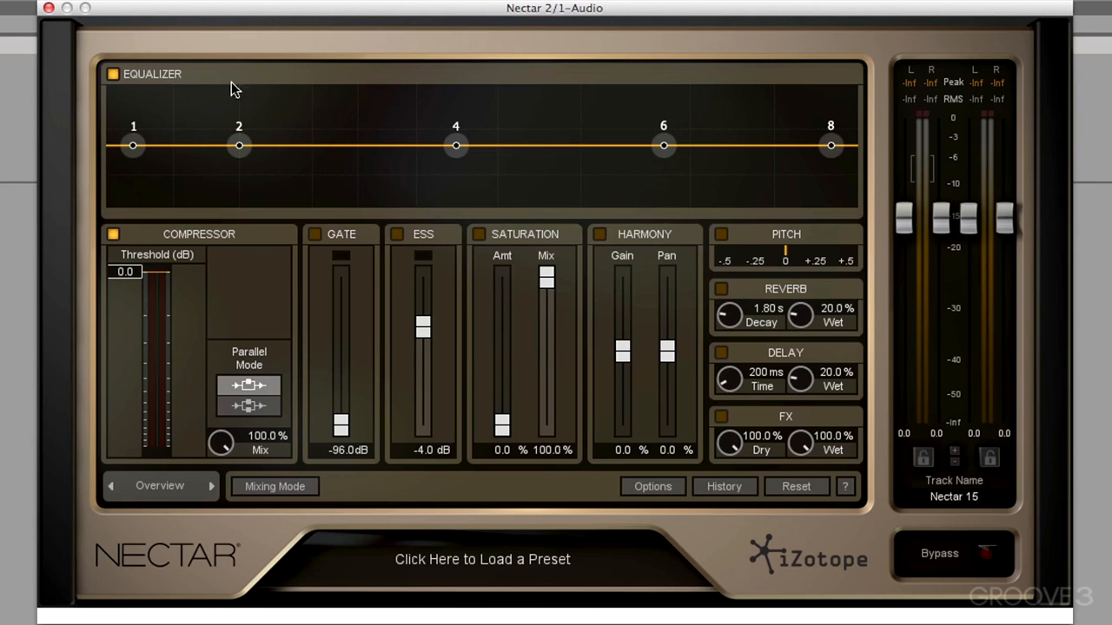
mouse_move(204, 311)
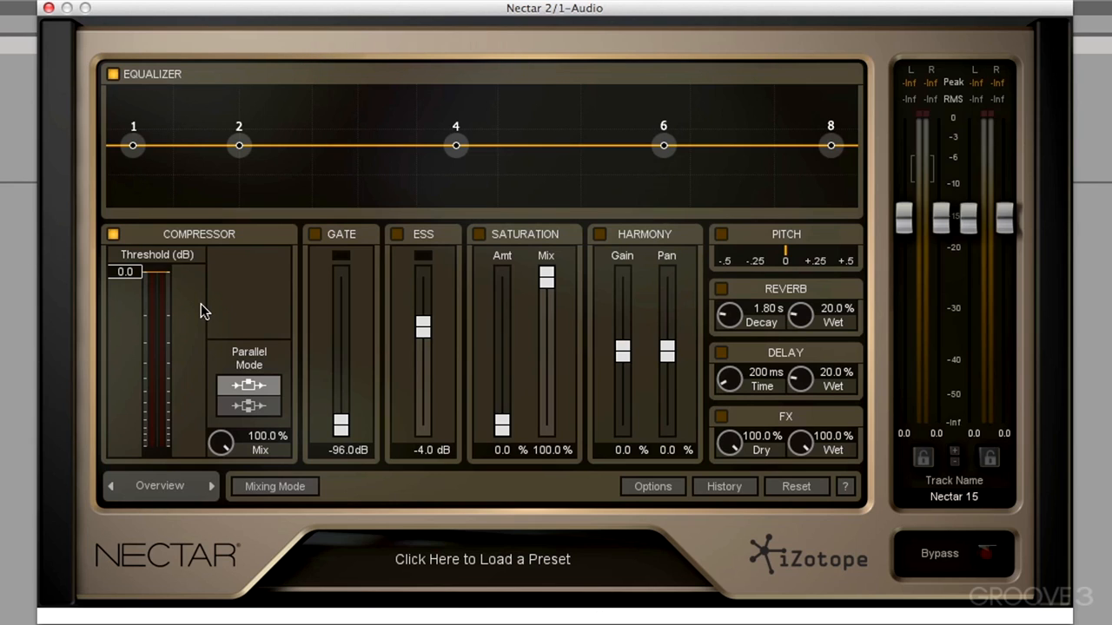
mouse_move(345, 309)
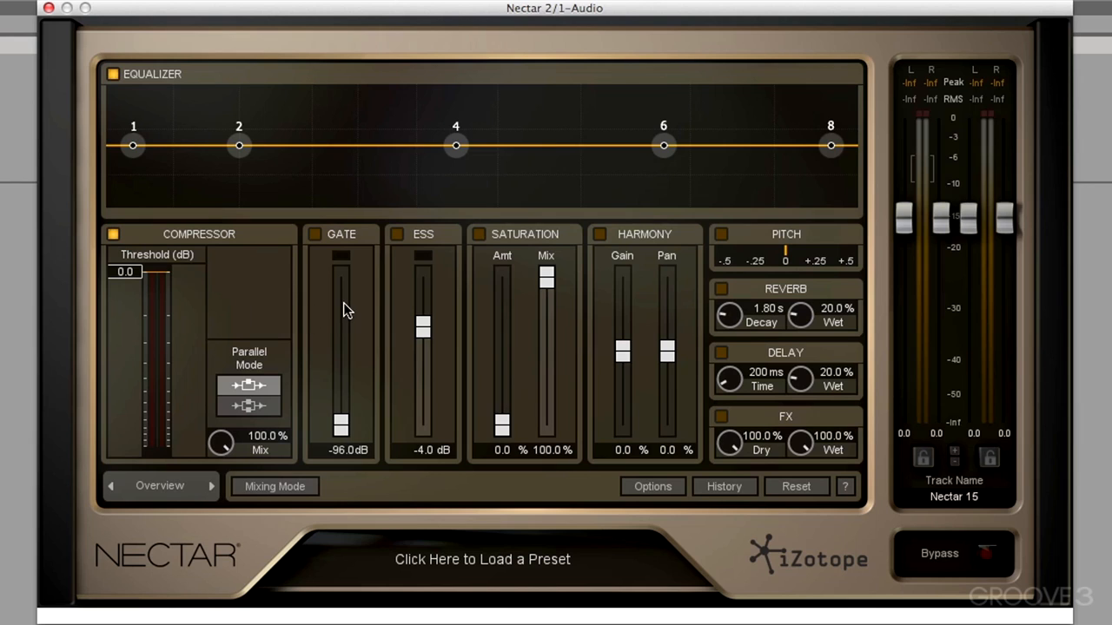
mouse_move(344, 310)
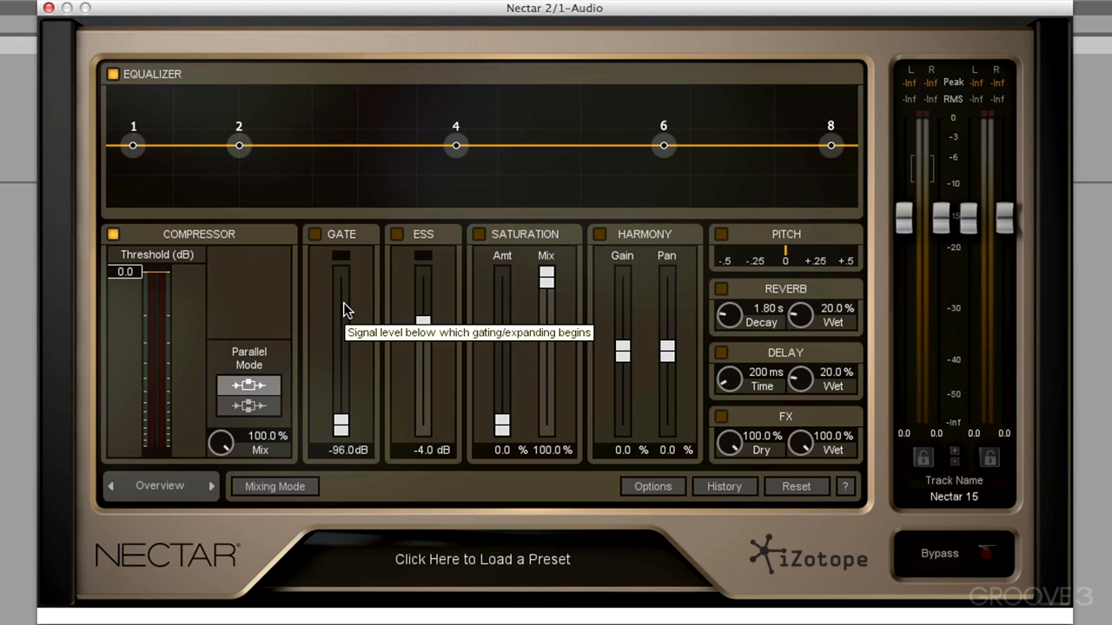
mouse_move(903, 309)
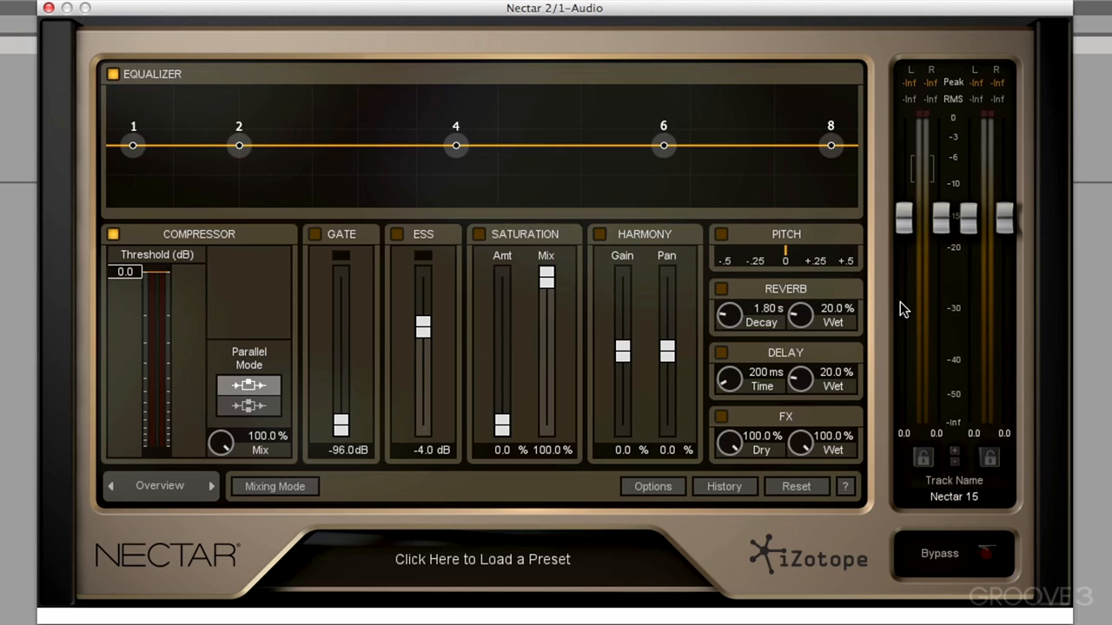
- Switch from Overview to the Advanced per-module view with the EQ display
click(160, 487)
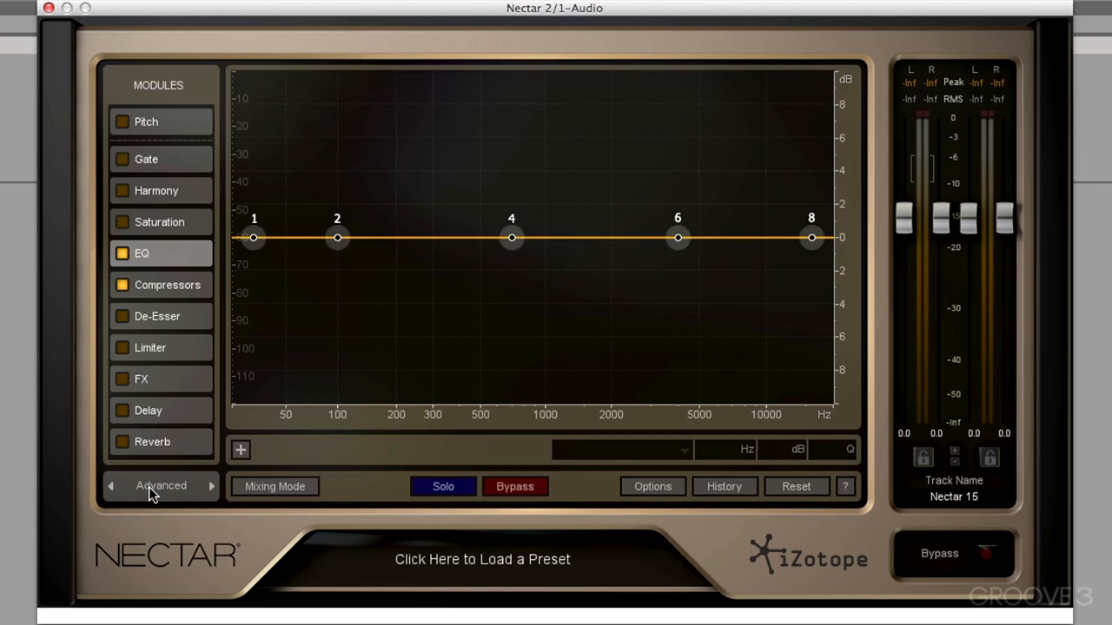
mouse_move(165, 325)
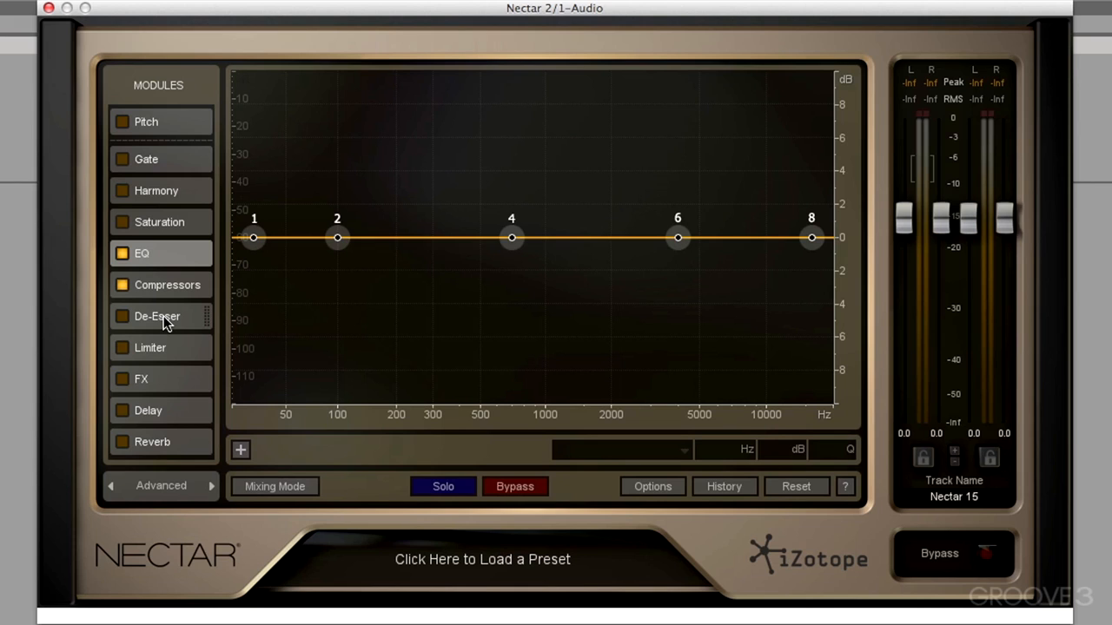
mouse_move(132, 151)
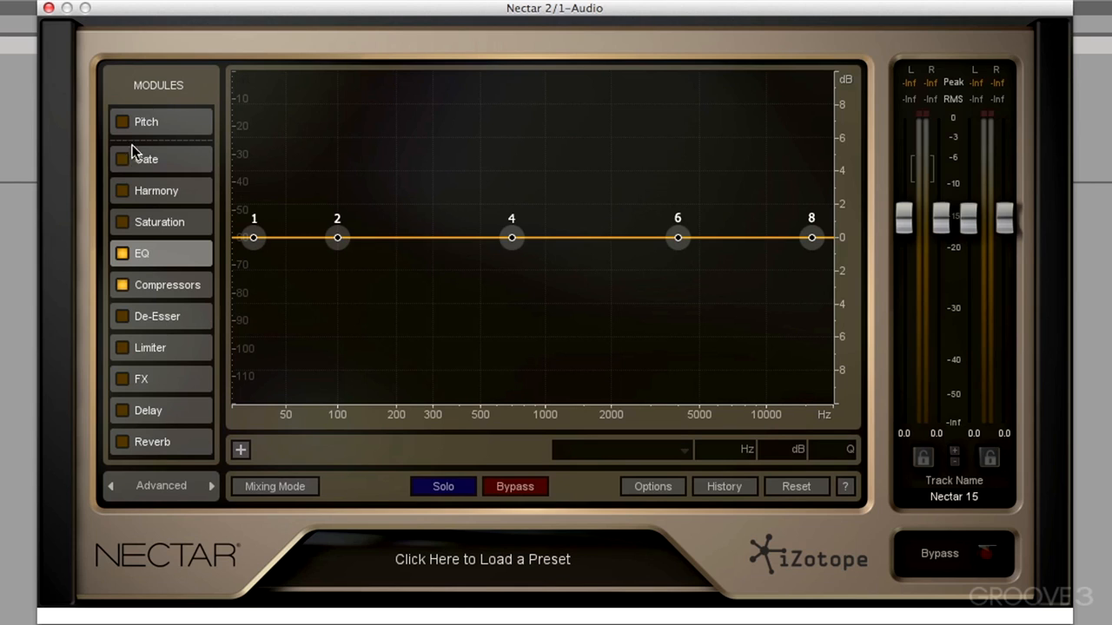
mouse_move(705, 344)
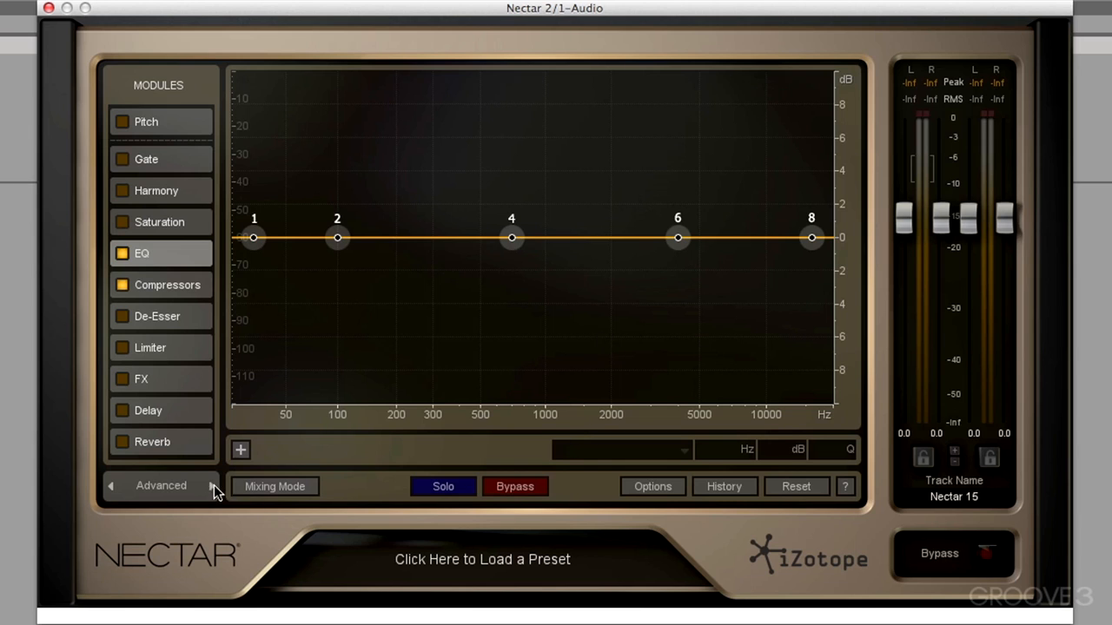
- Return to Overview, try low-latency Tracking Mode, then revert to Mixing Mode
click(208, 486)
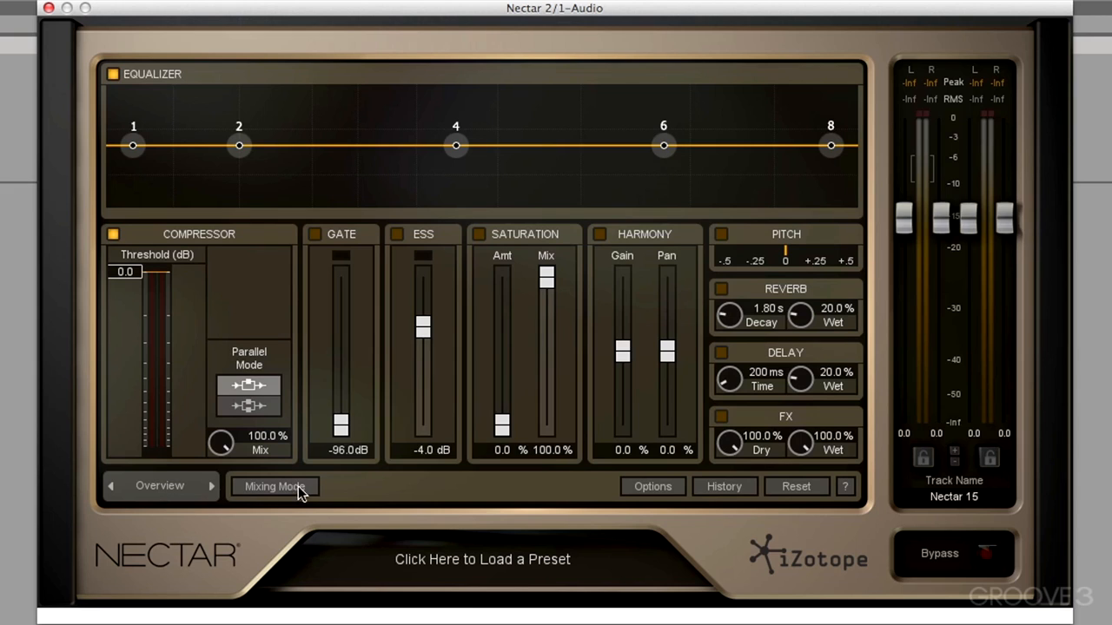
mouse_move(299, 494)
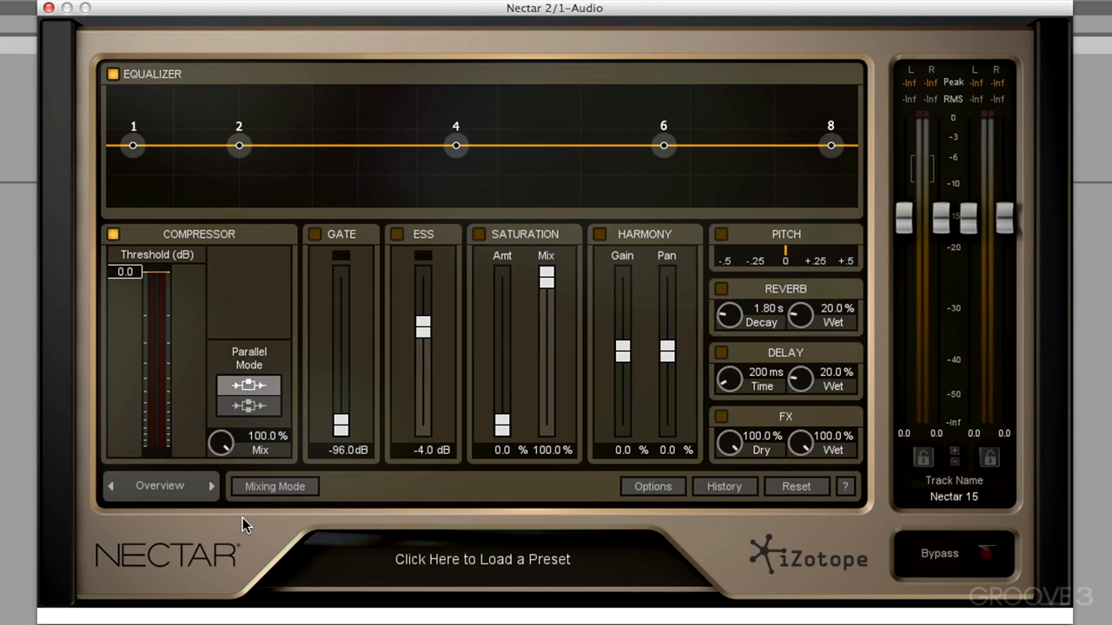
click(275, 486)
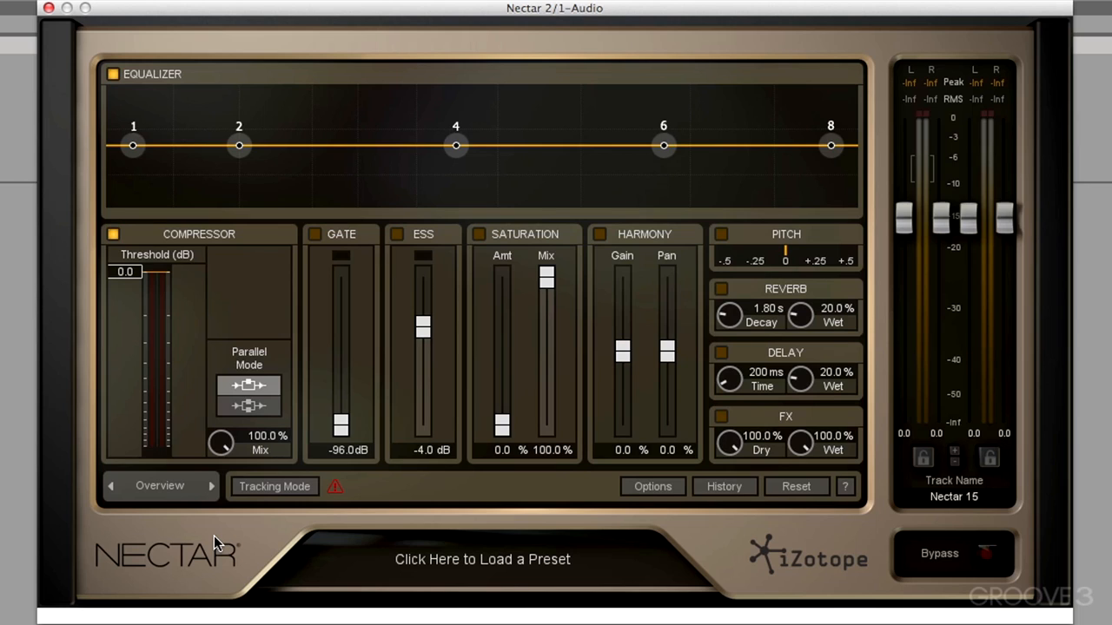
mouse_move(680, 271)
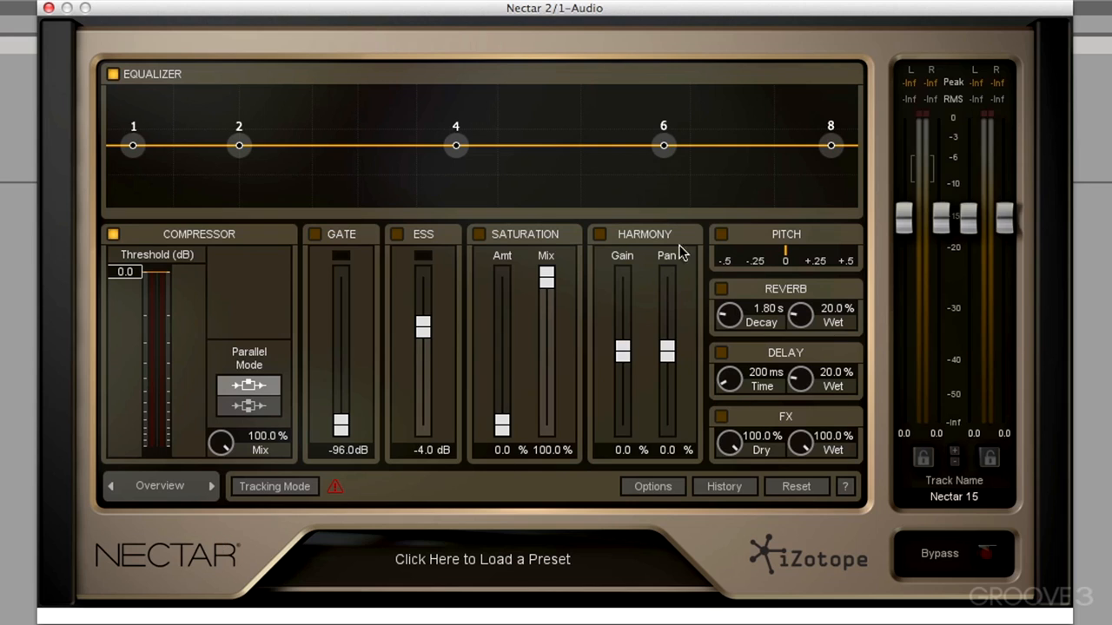
mouse_move(202, 411)
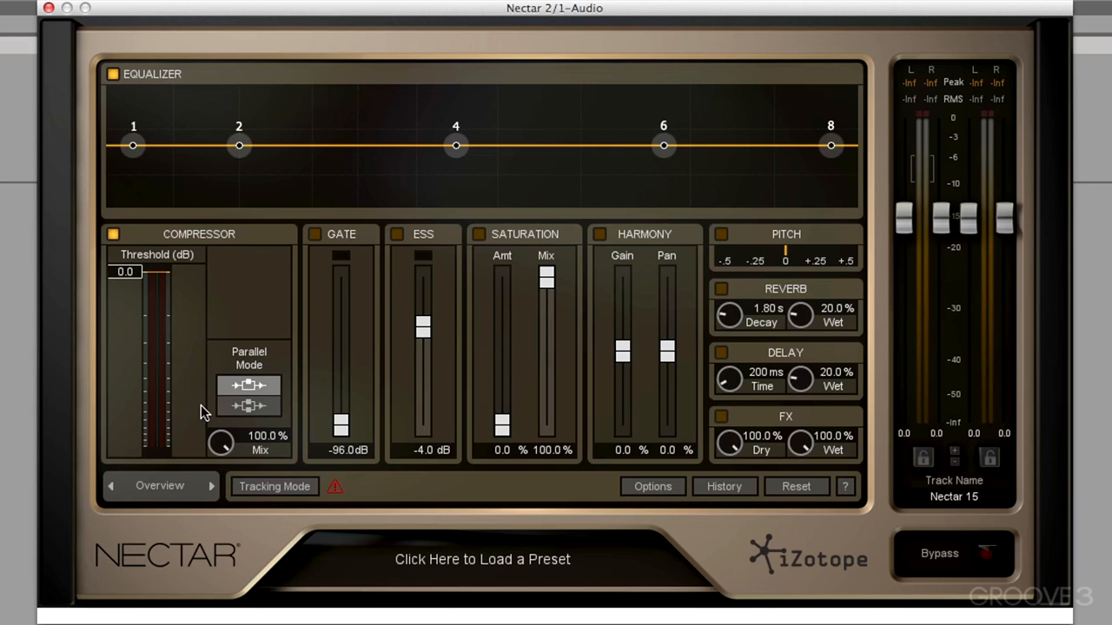
mouse_move(275, 487)
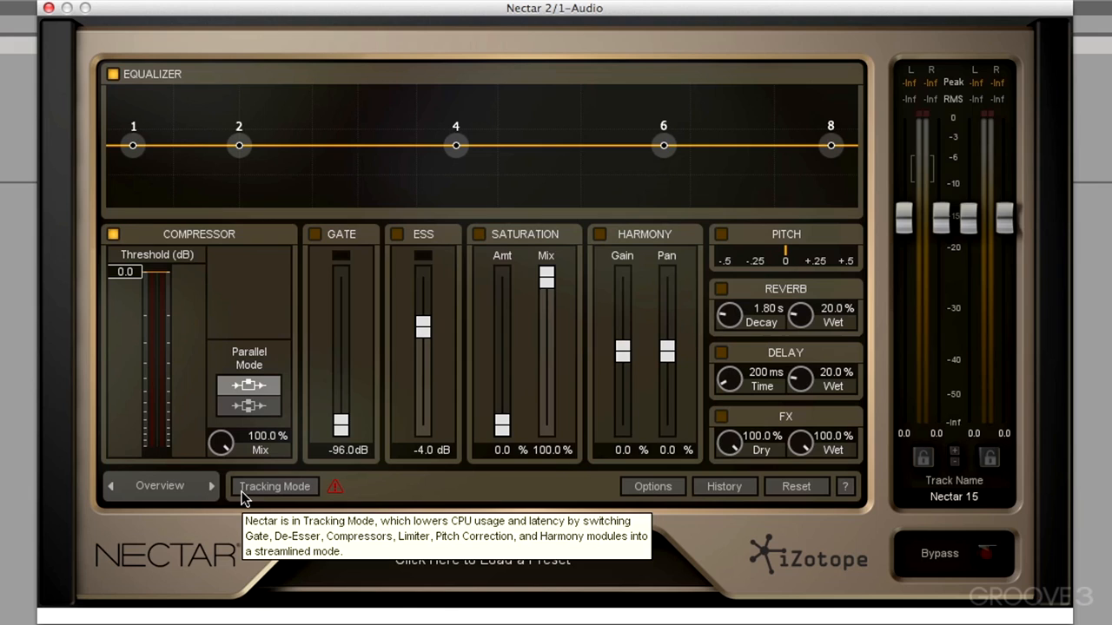
click(274, 487)
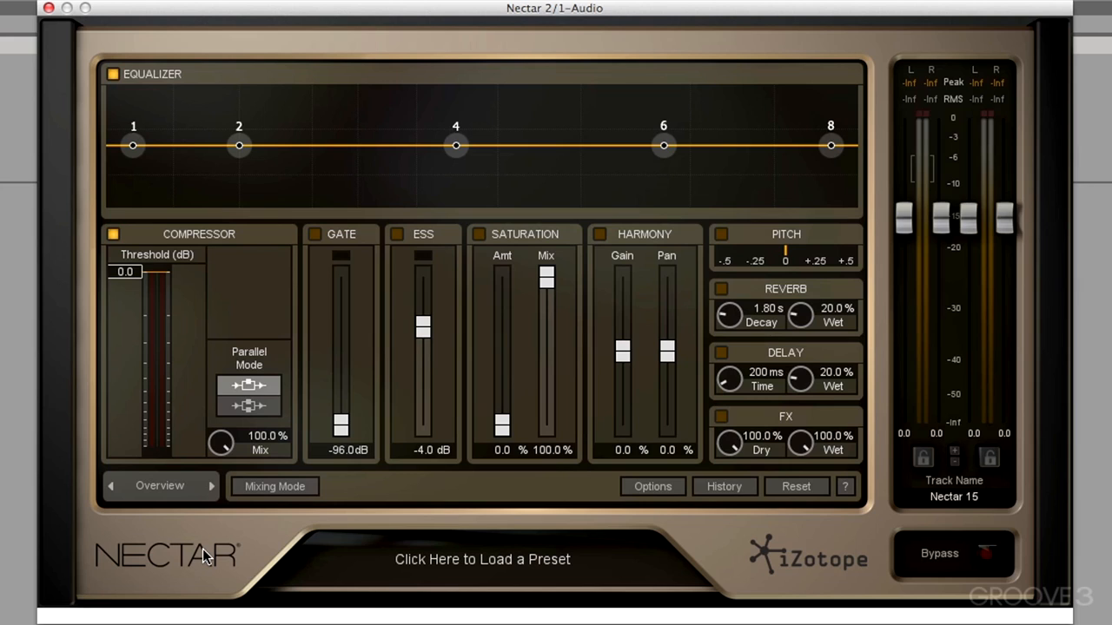
mouse_move(834, 490)
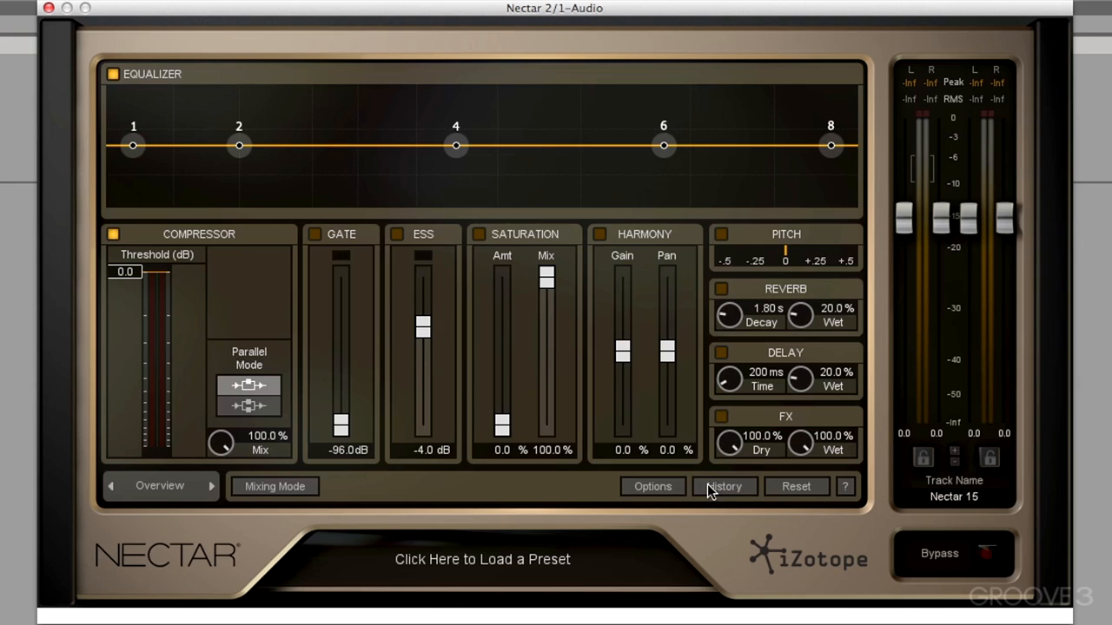
mouse_move(851, 493)
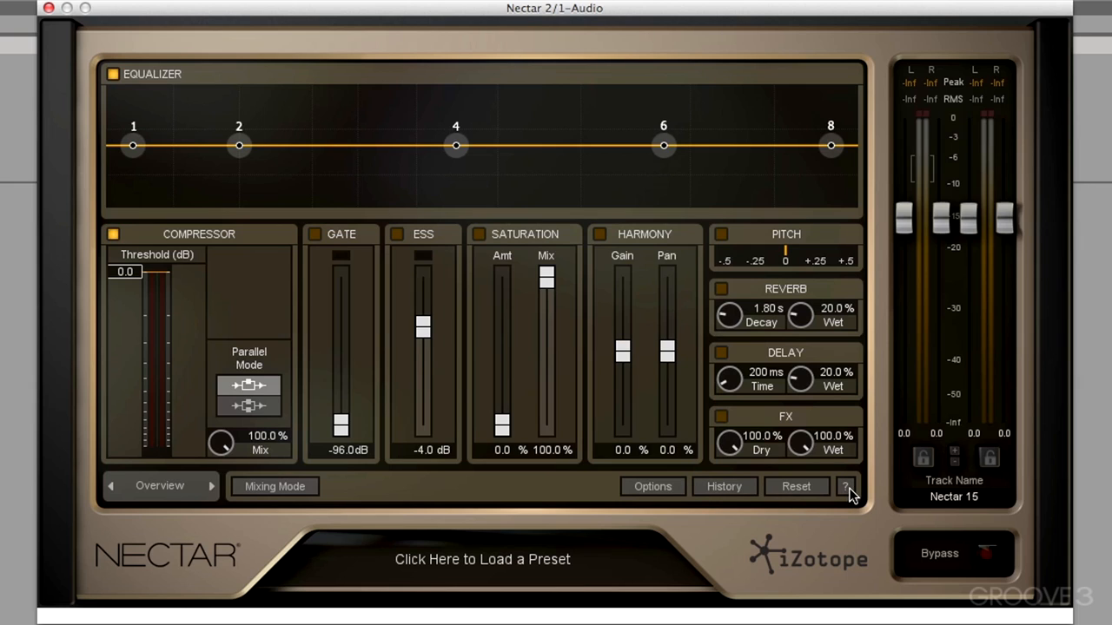
mouse_move(650, 379)
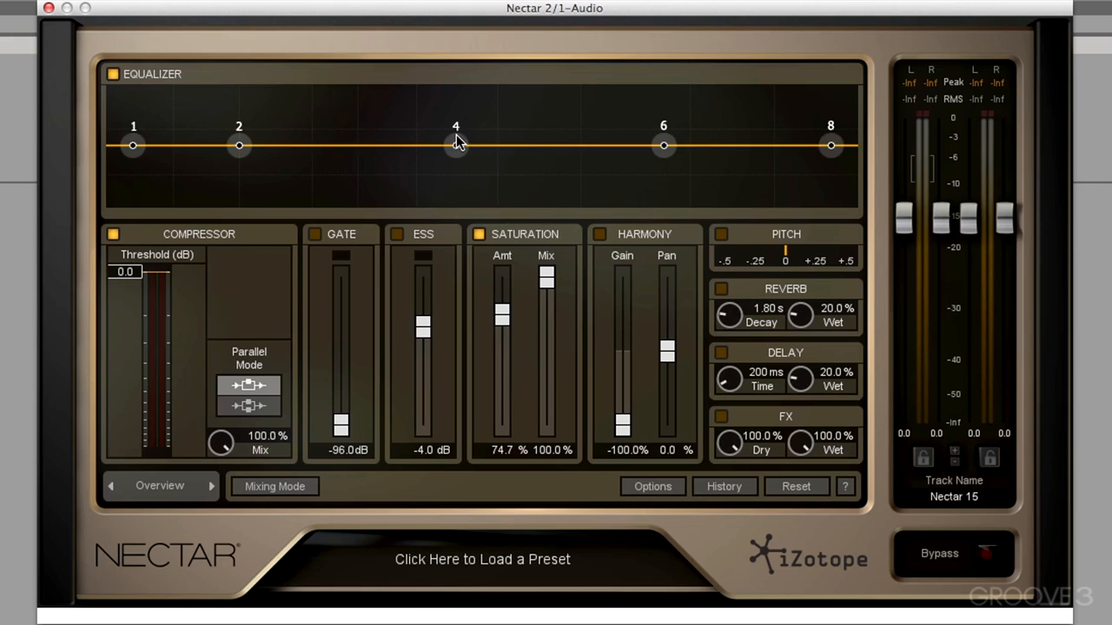
- Boost EQ band 4 to about 484 Hz on the overview curve
drag(455, 146, 414, 102)
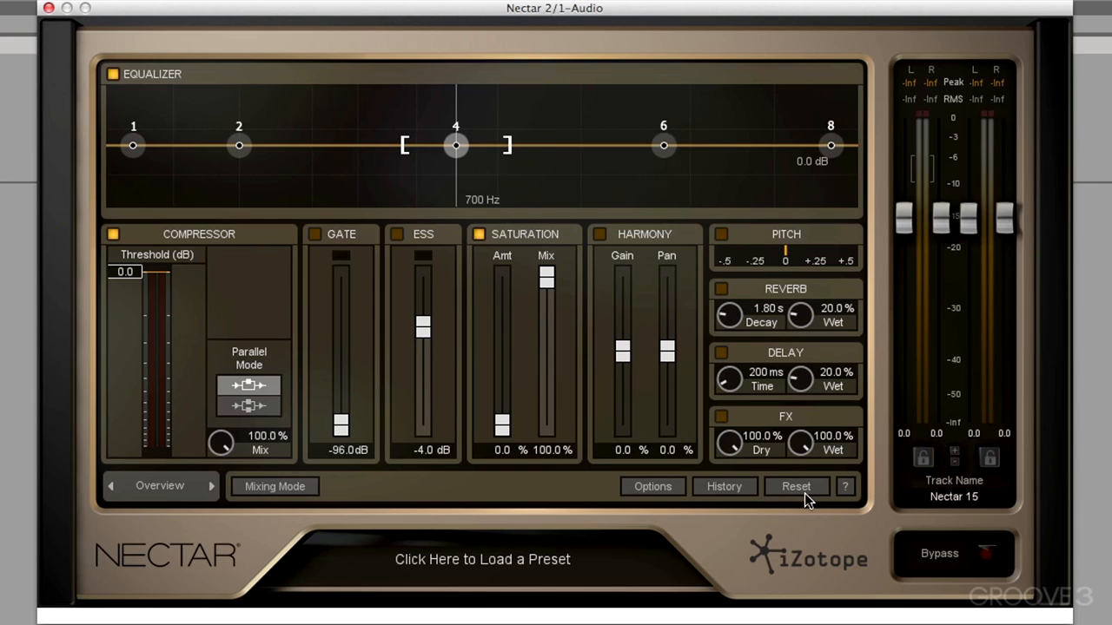
- Step back through history states, restore the EQ band 4 boost, then recall a stored snapshot
click(723, 486)
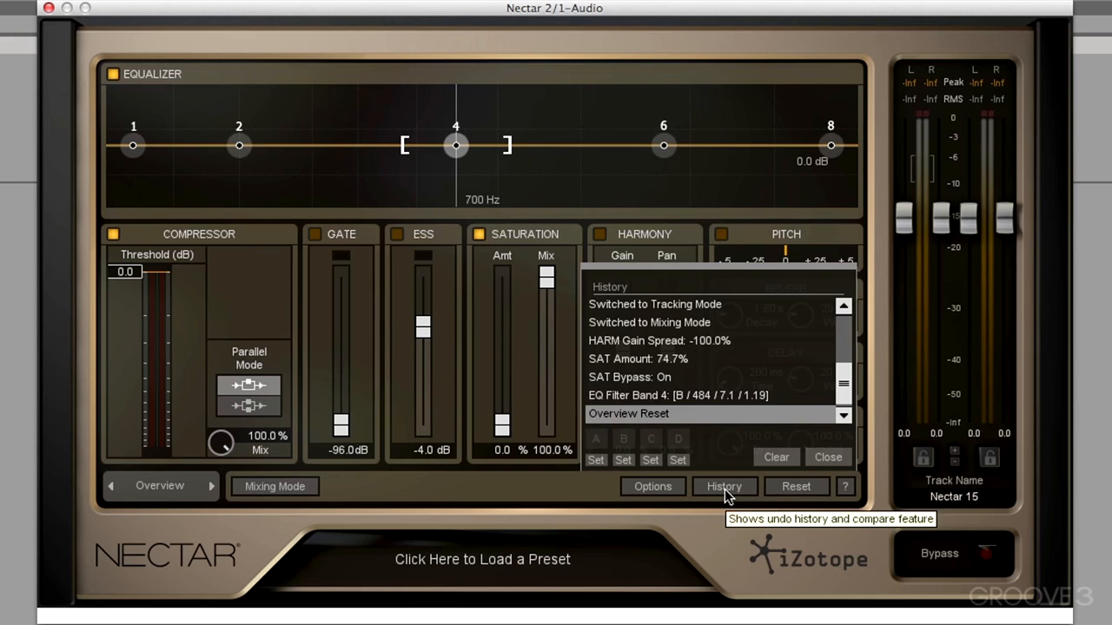
mouse_move(750, 368)
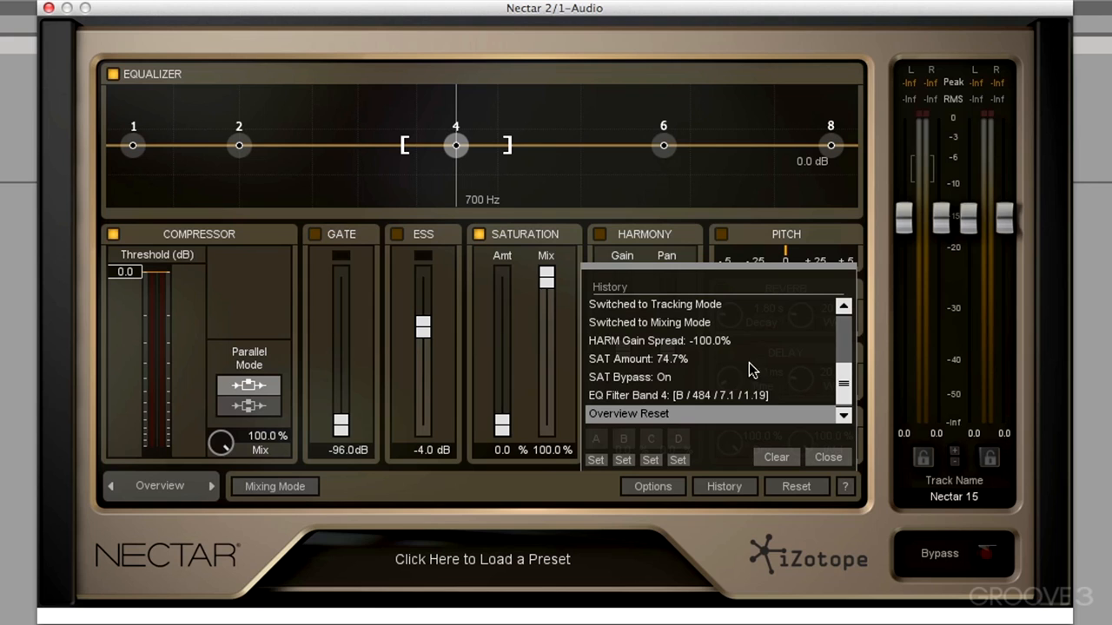
mouse_move(847, 385)
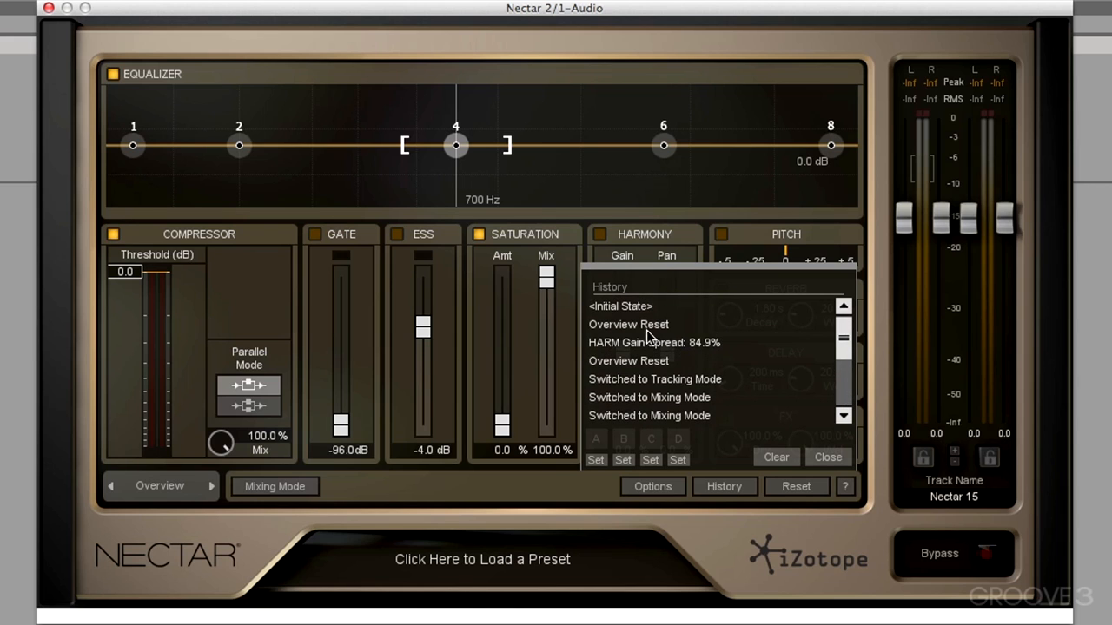
click(668, 342)
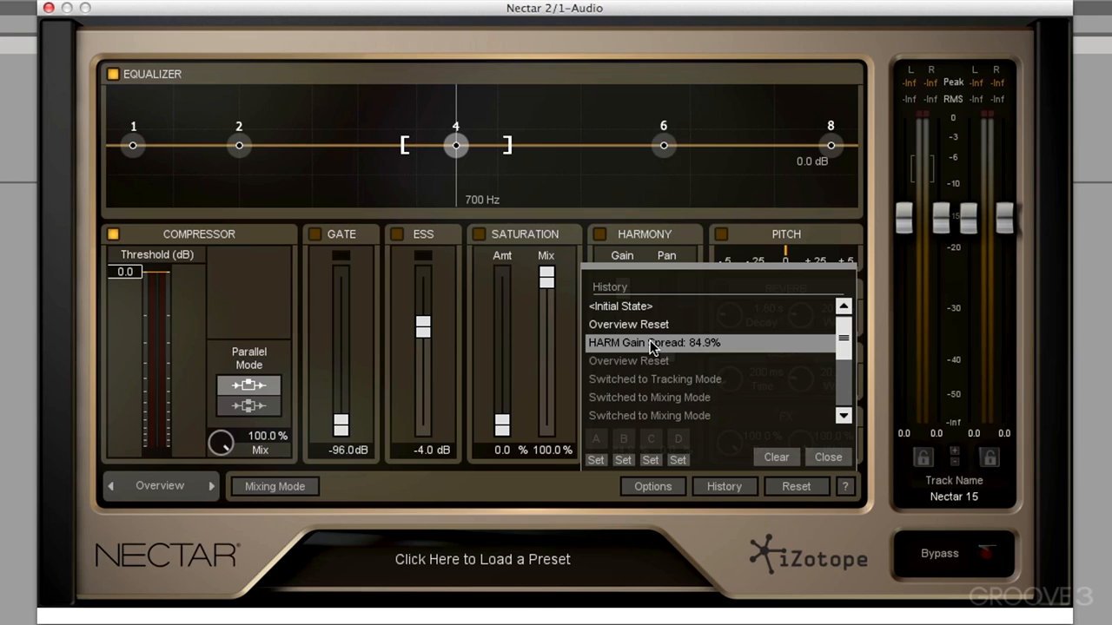
scroll(down, 3)
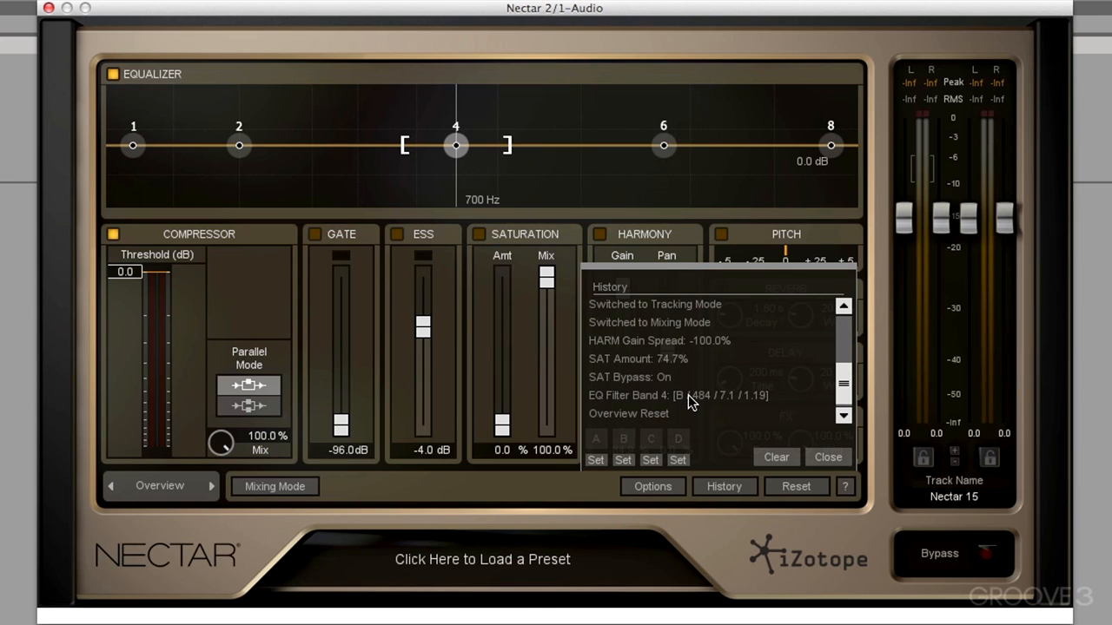
click(692, 396)
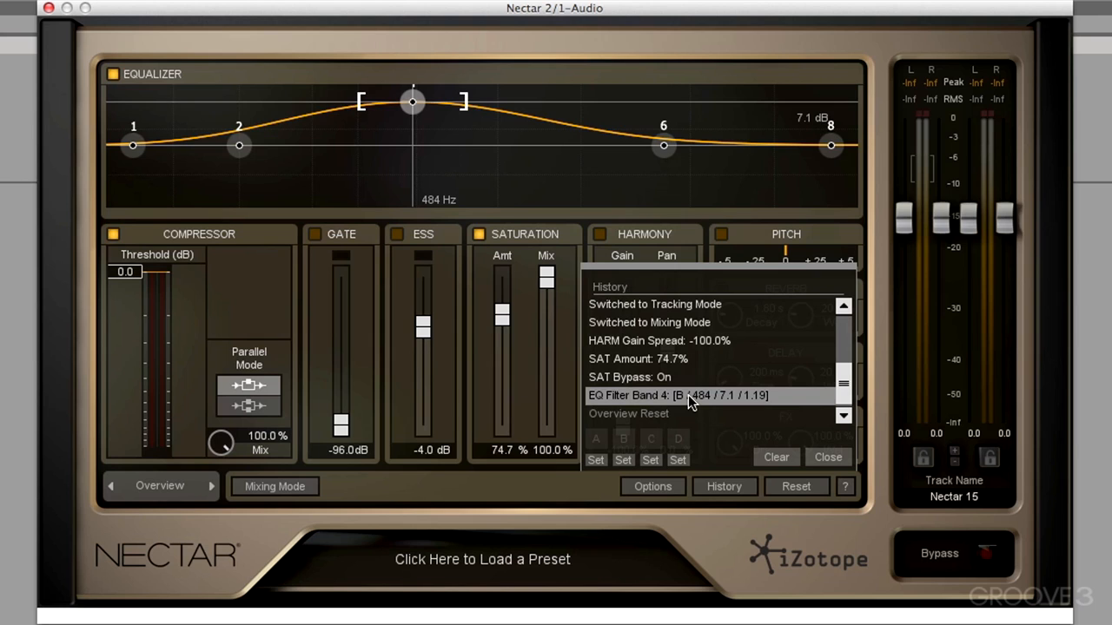
mouse_move(684, 459)
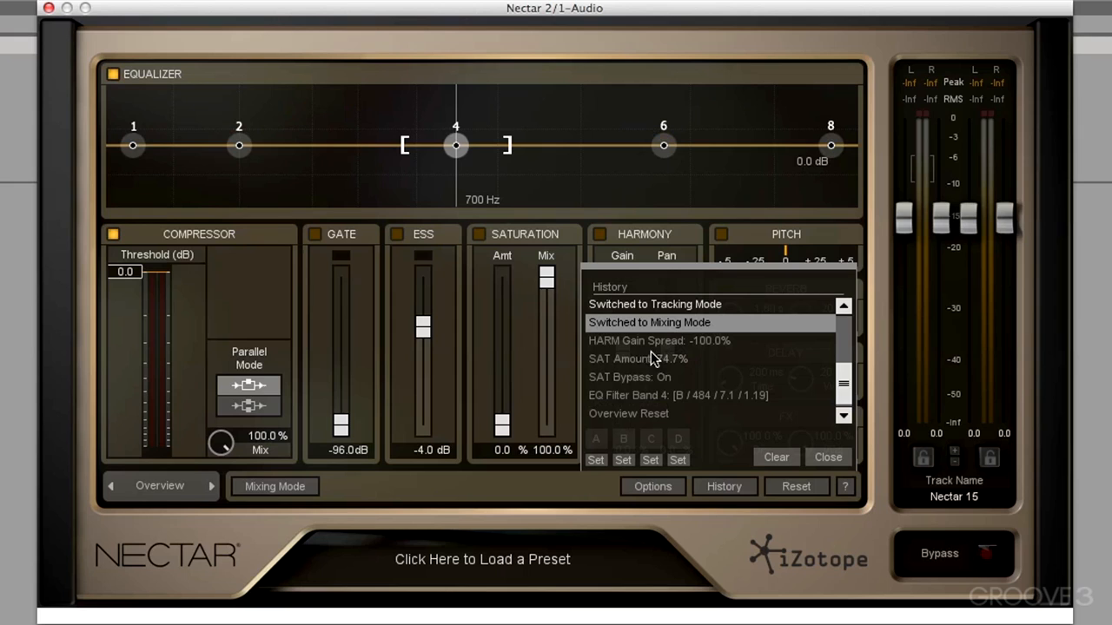
mouse_move(679, 327)
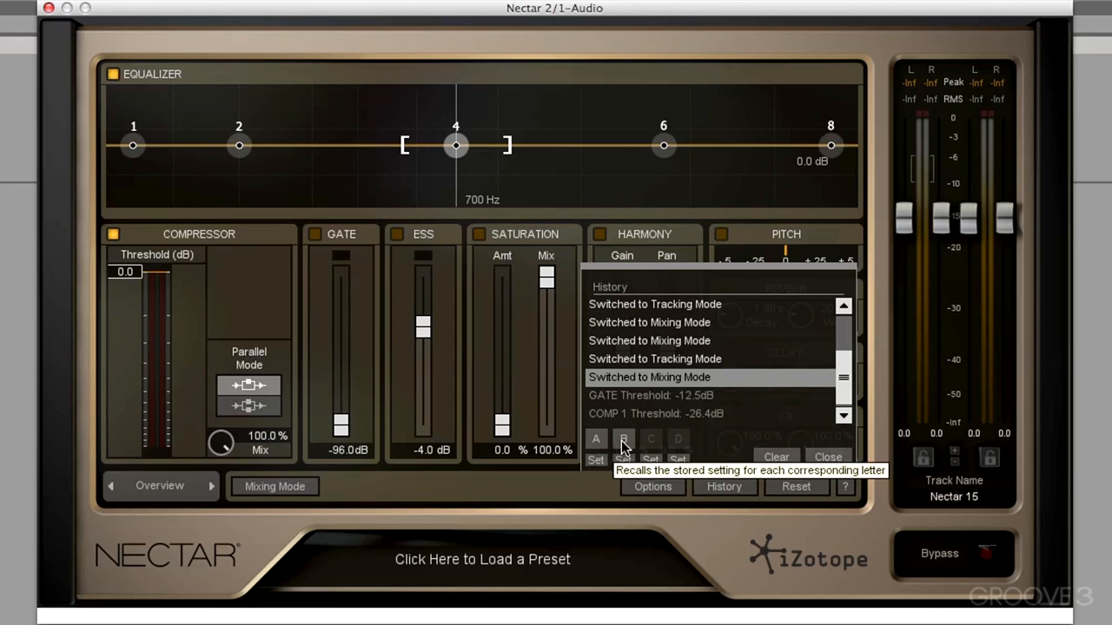
mouse_move(597, 443)
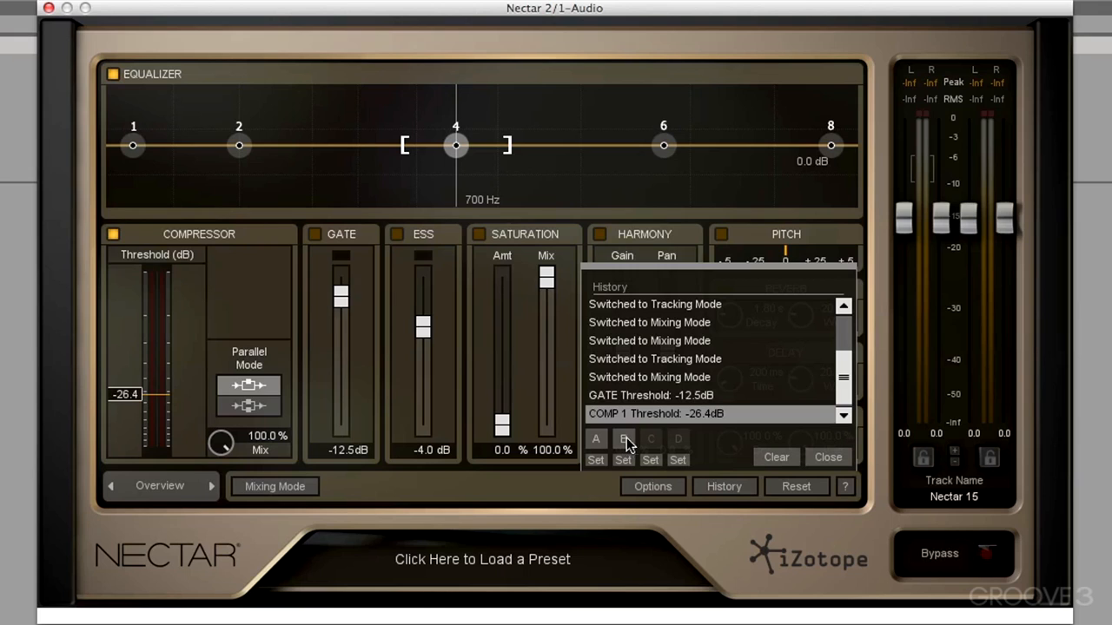
click(827, 457)
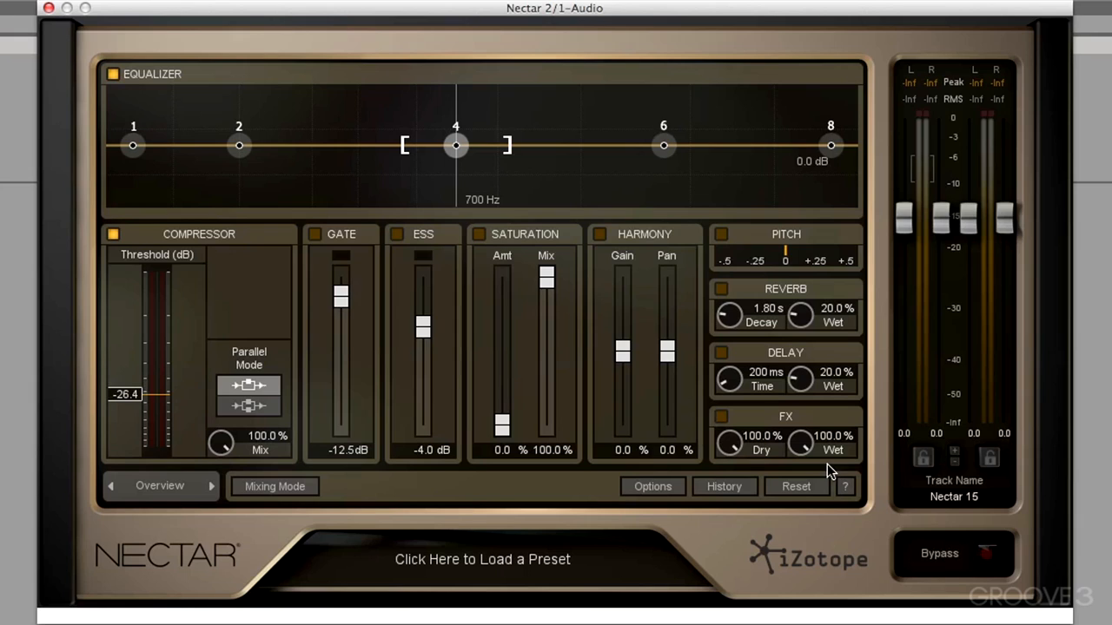
- Reset all modules to defaults, cancel out of Options, and toggle plugin bypass
click(795, 487)
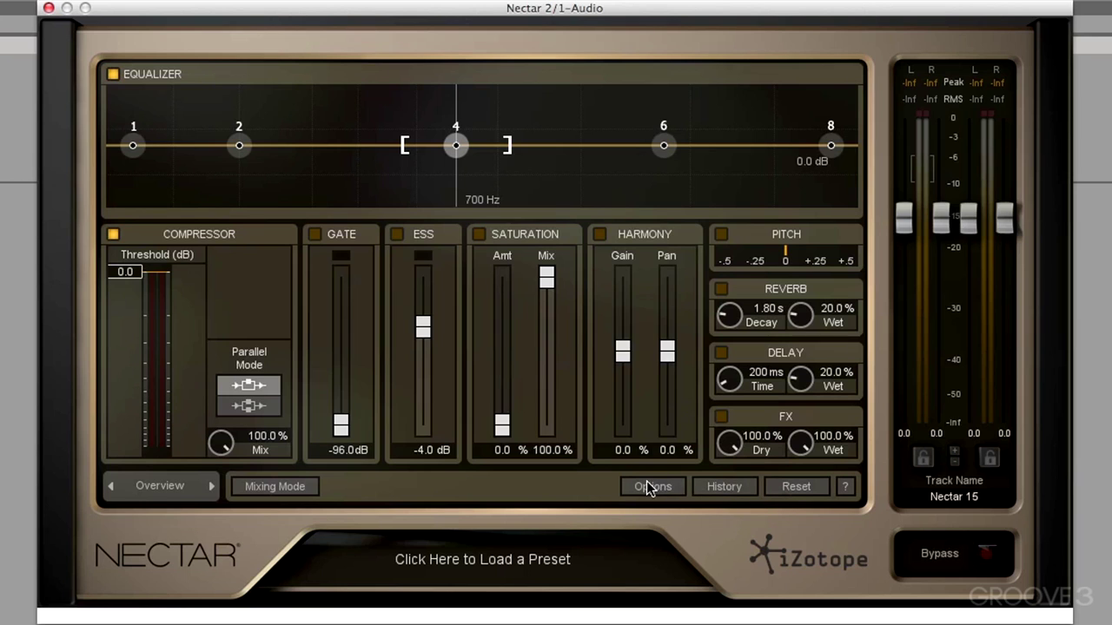
click(651, 486)
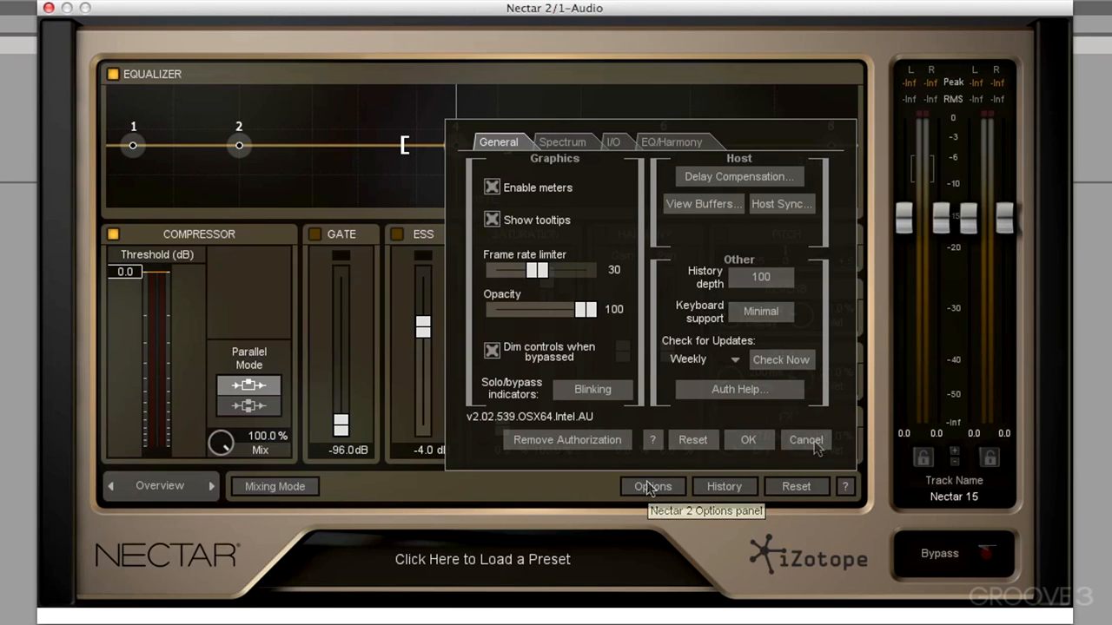
click(806, 439)
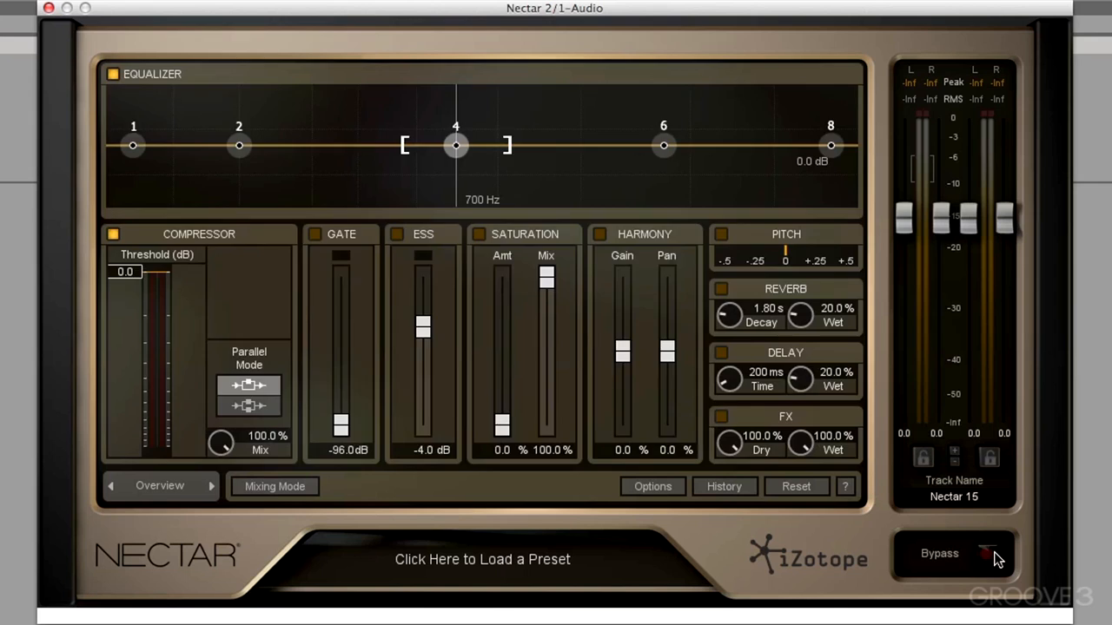
click(984, 554)
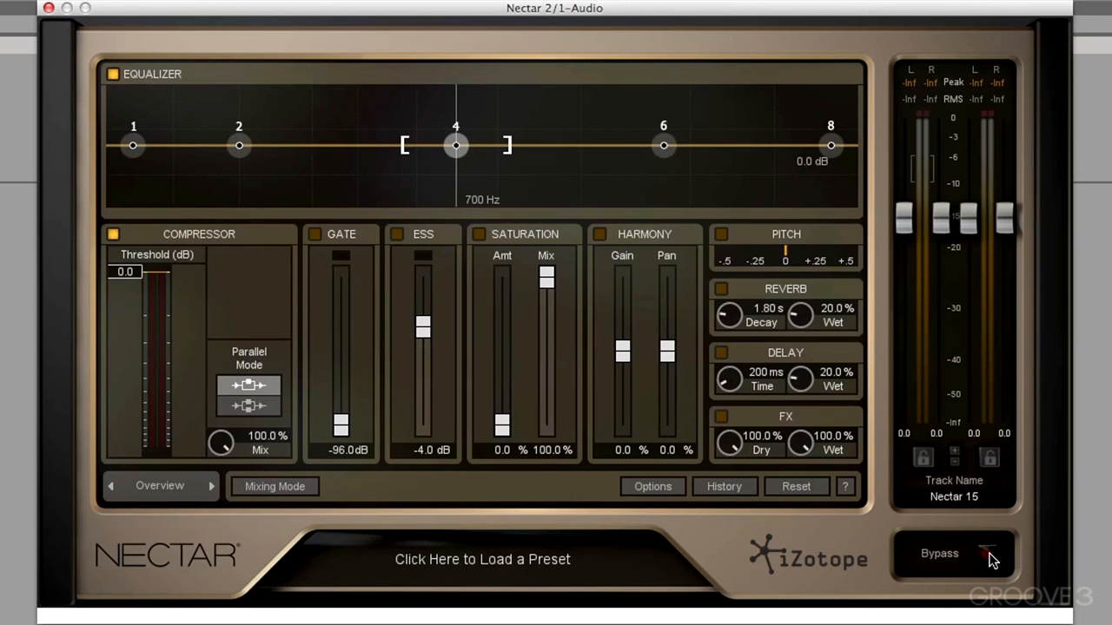
mouse_move(773, 153)
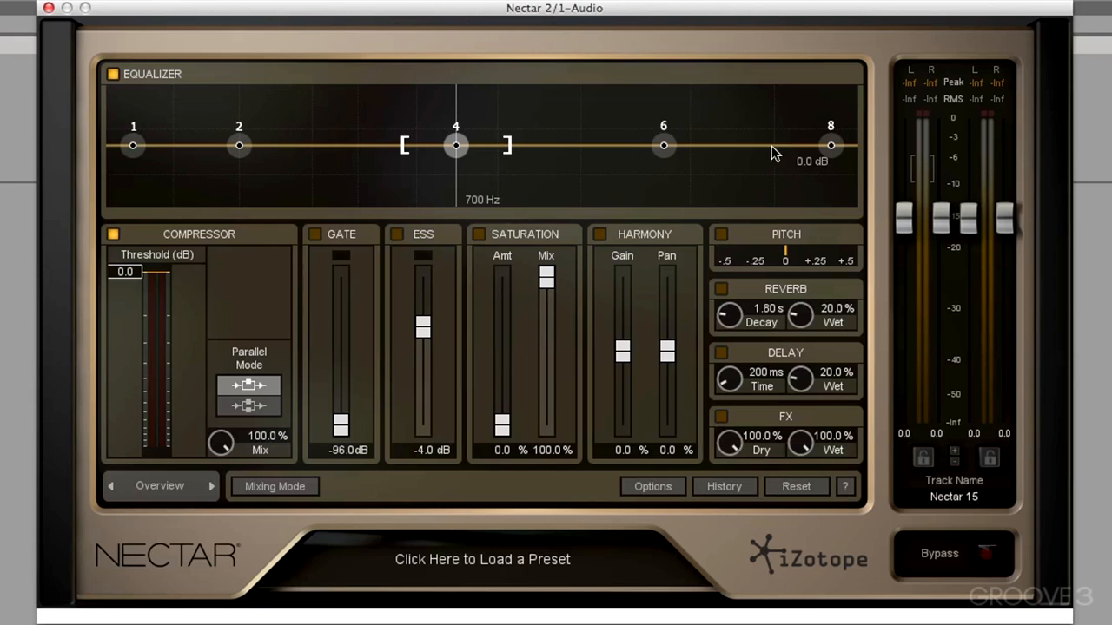
mouse_move(330, 137)
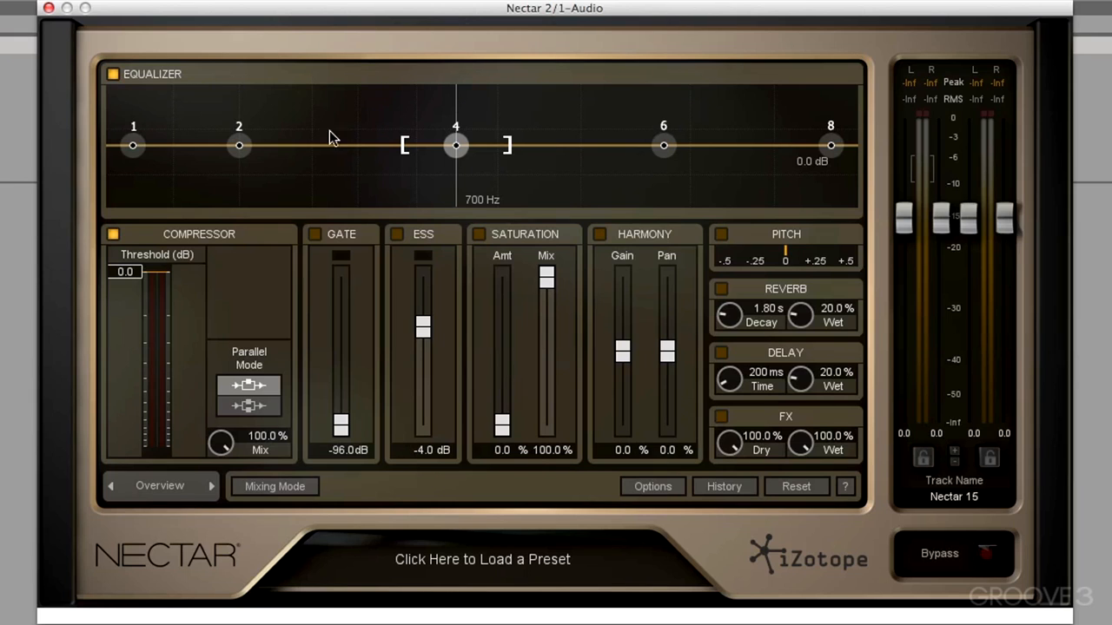
mouse_move(489, 568)
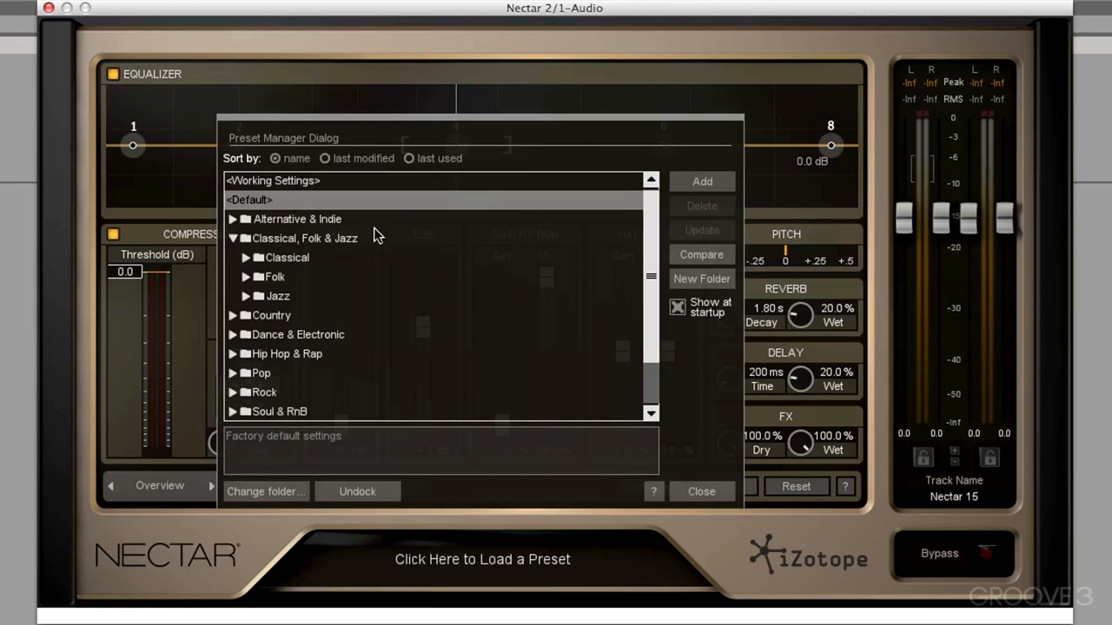
mouse_move(667, 360)
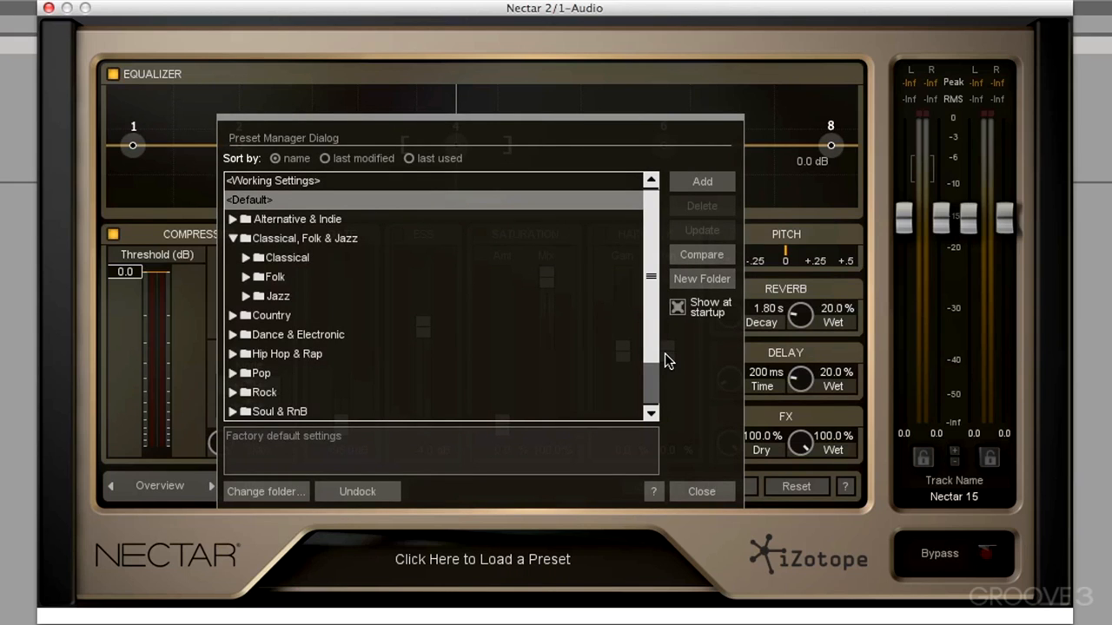